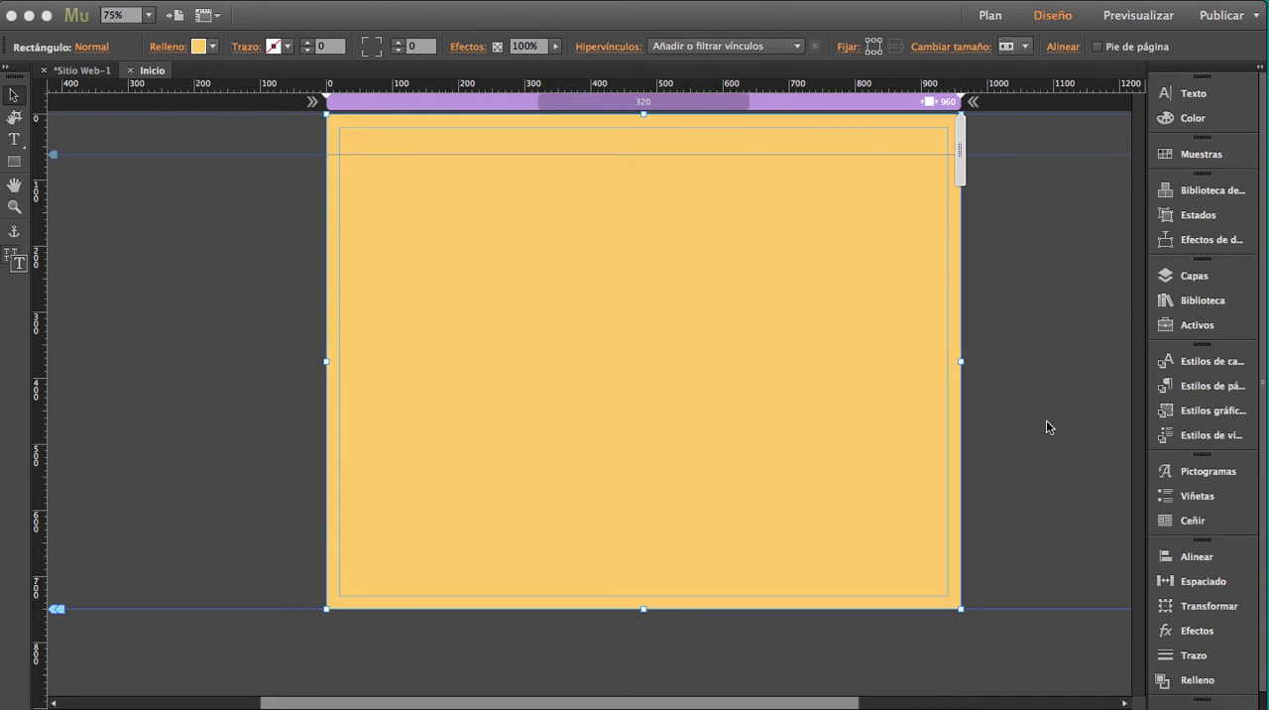
{"action": "mouse_move", "coordinate": [1213, 300]}
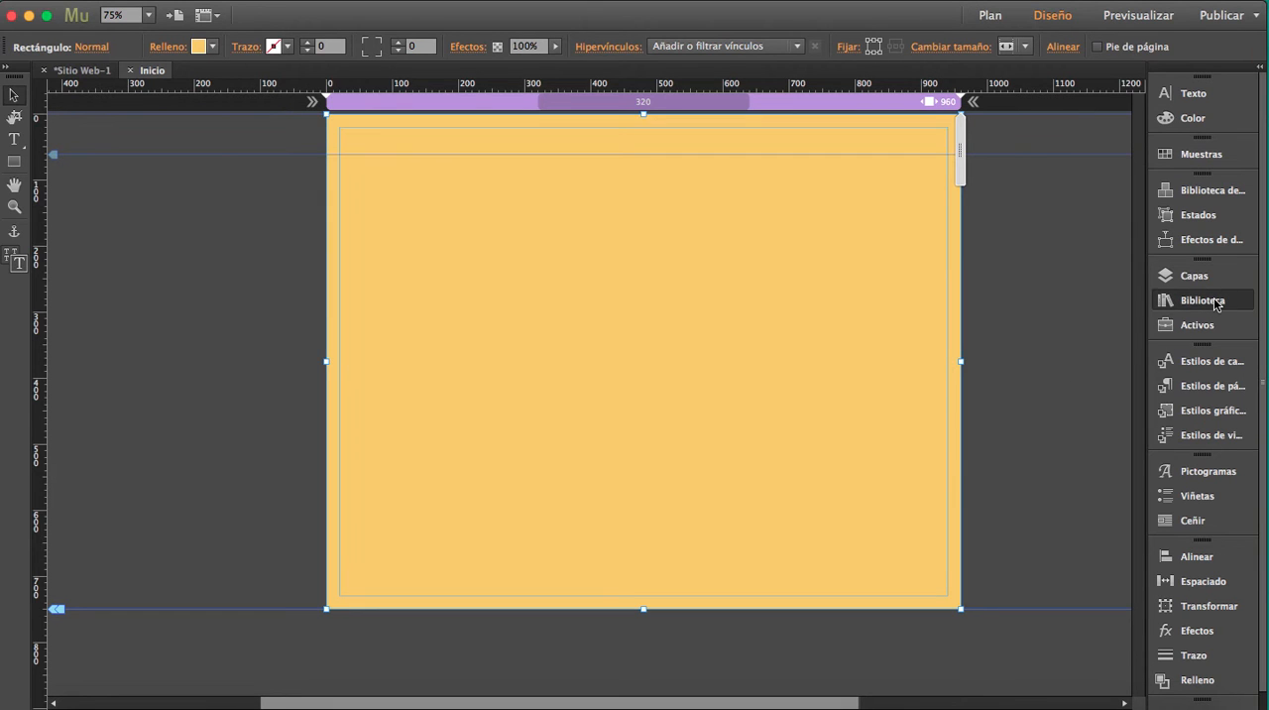
- Open the Library panel to reveal the Responsive Cookie Policy widget
{"action": "left_click", "coordinate": [1203, 300]}
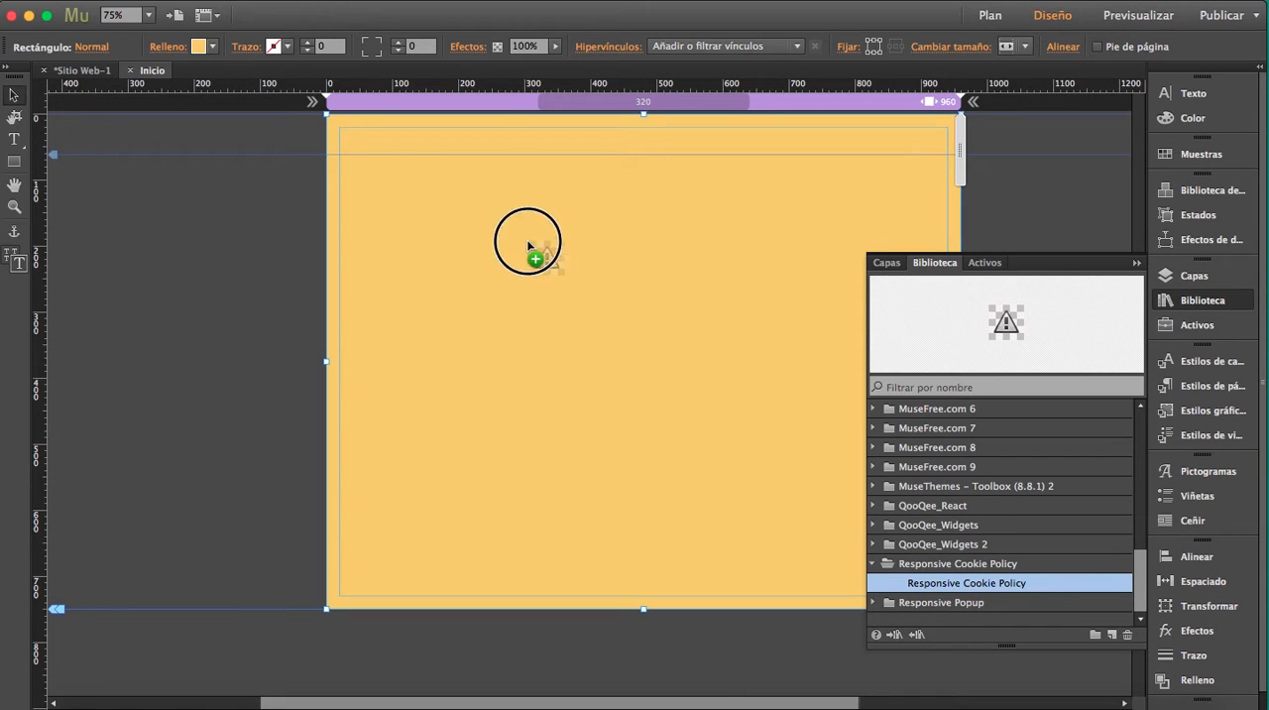
- Drop the Responsive Cookie Policy widget onto the page and review its popup message text
{"action": "left_click", "coordinate": [527, 242]}
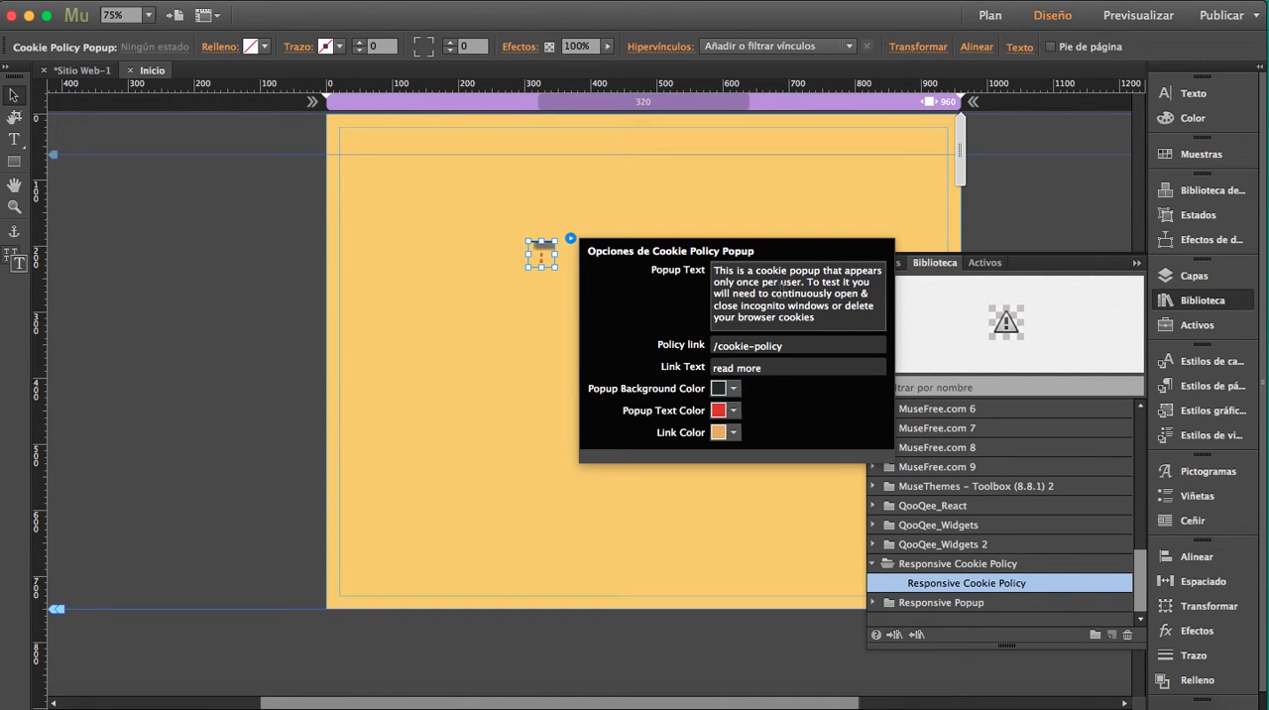
{"action": "mouse_move", "coordinate": [687, 292]}
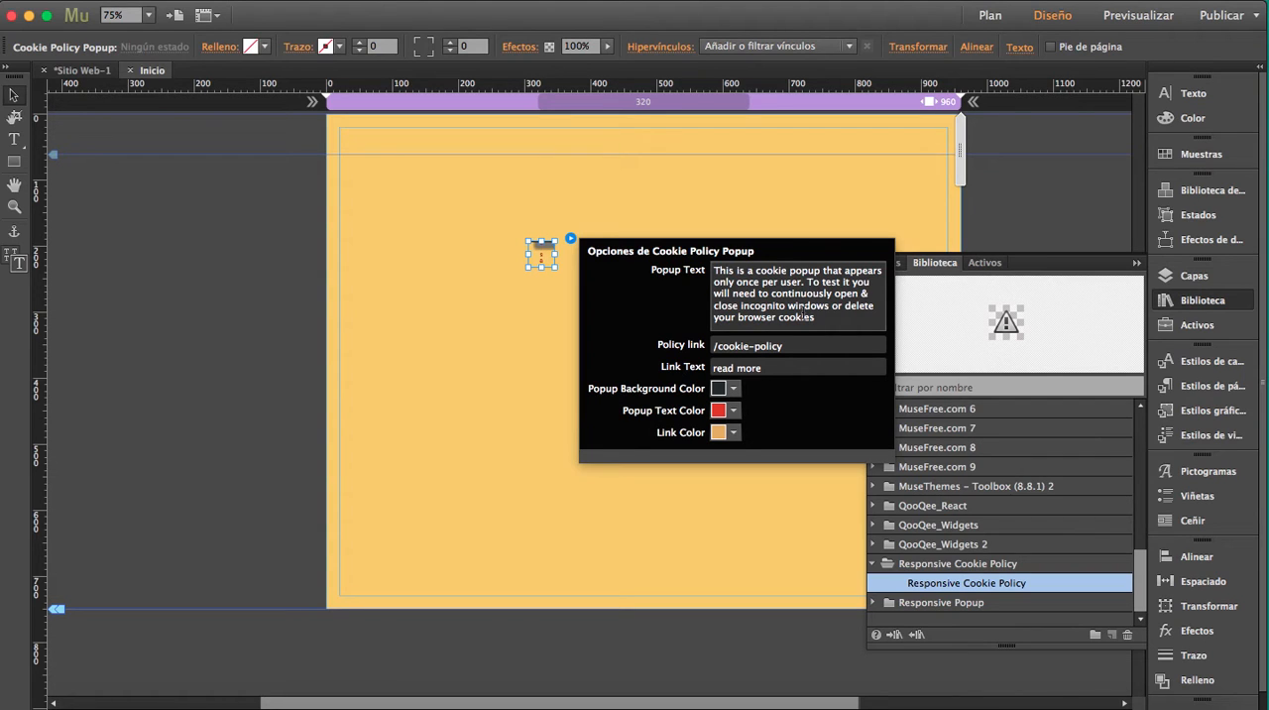
{"action": "left_click", "coordinate": [800, 317]}
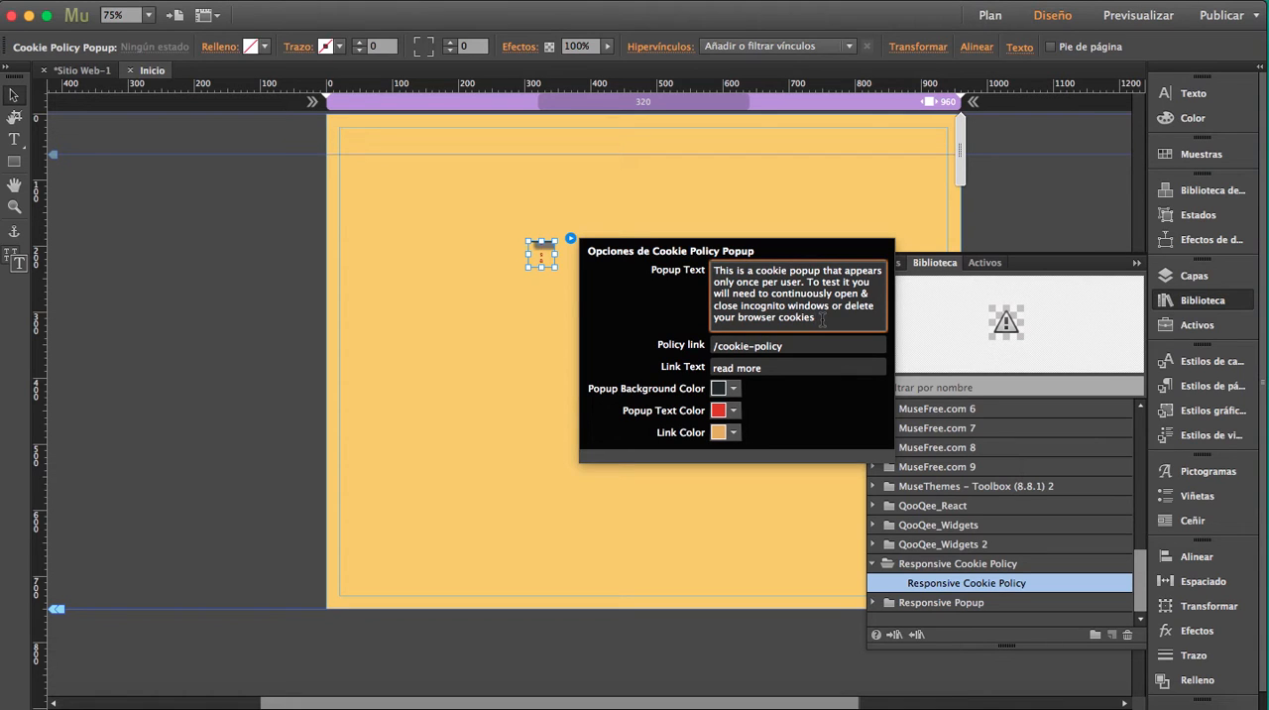
{"action": "mouse_move", "coordinate": [831, 321]}
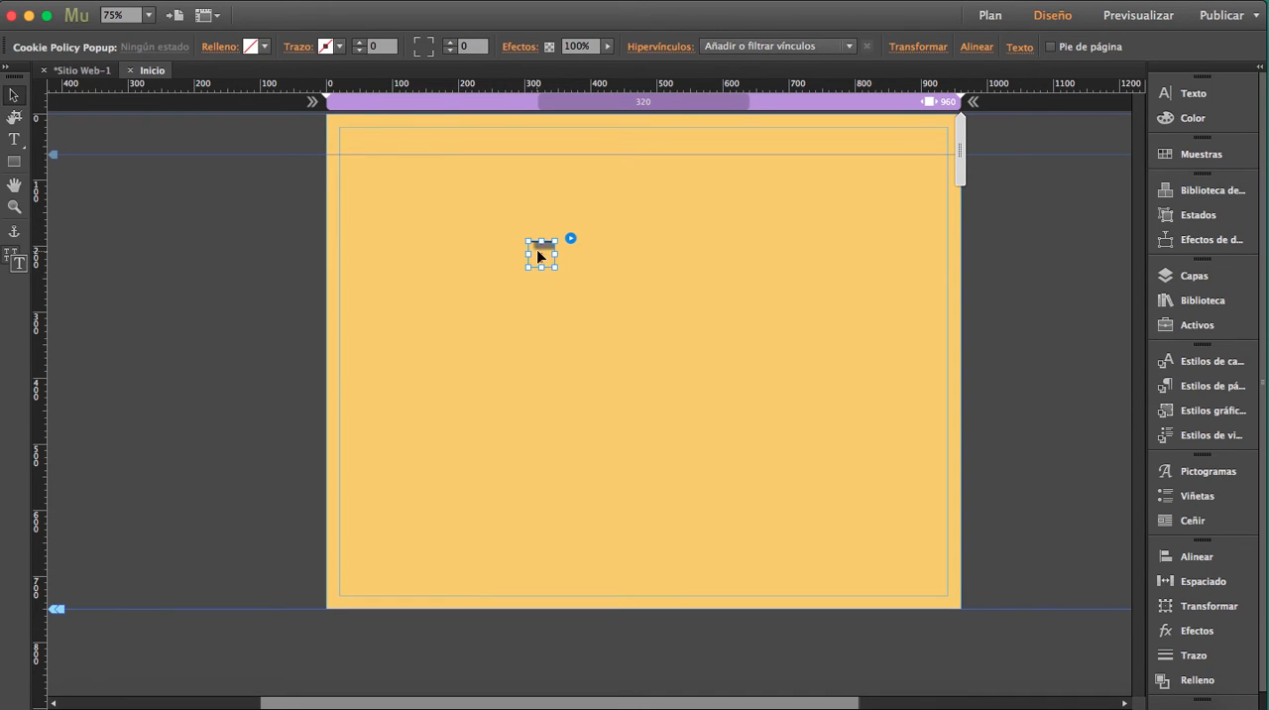
- Drag the Cookie Policy Popup widget up, then off the page onto the left pasteboard
{"action": "left_click_drag", "start_coordinate": [541, 252], "coordinate": [692, 312]}
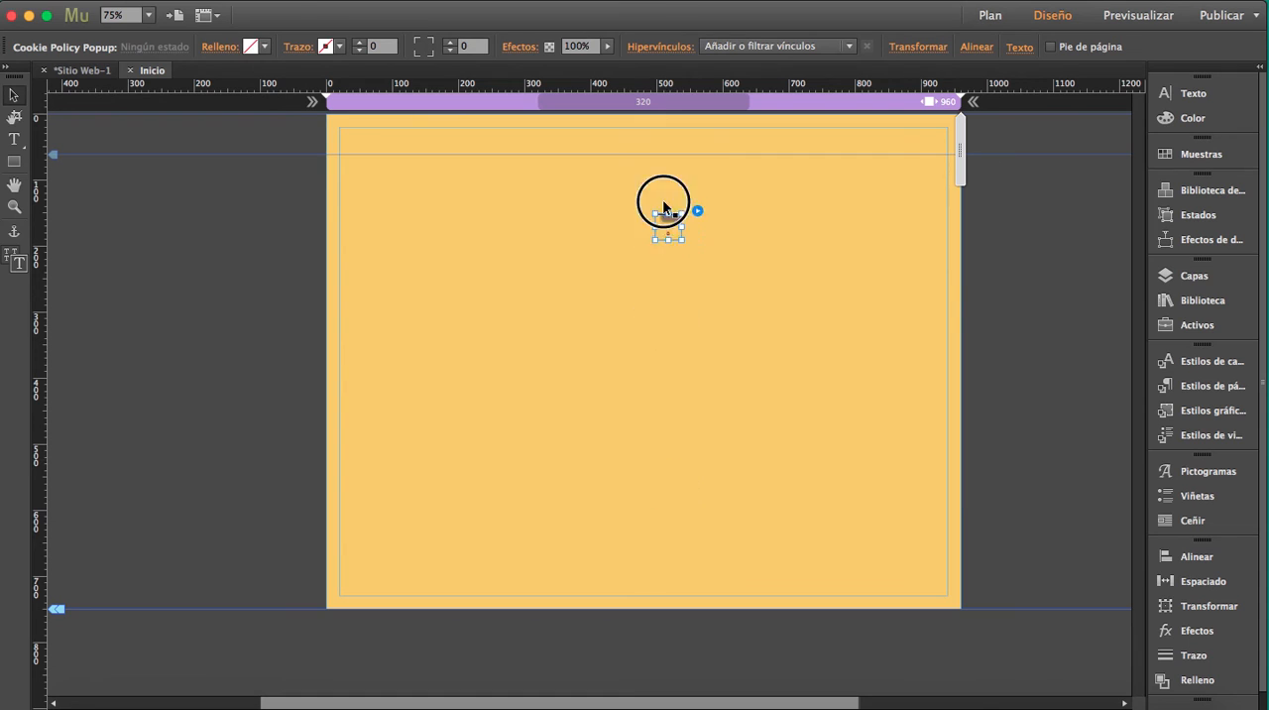
{"action": "left_click_drag", "start_coordinate": [664, 213], "coordinate": [297, 163]}
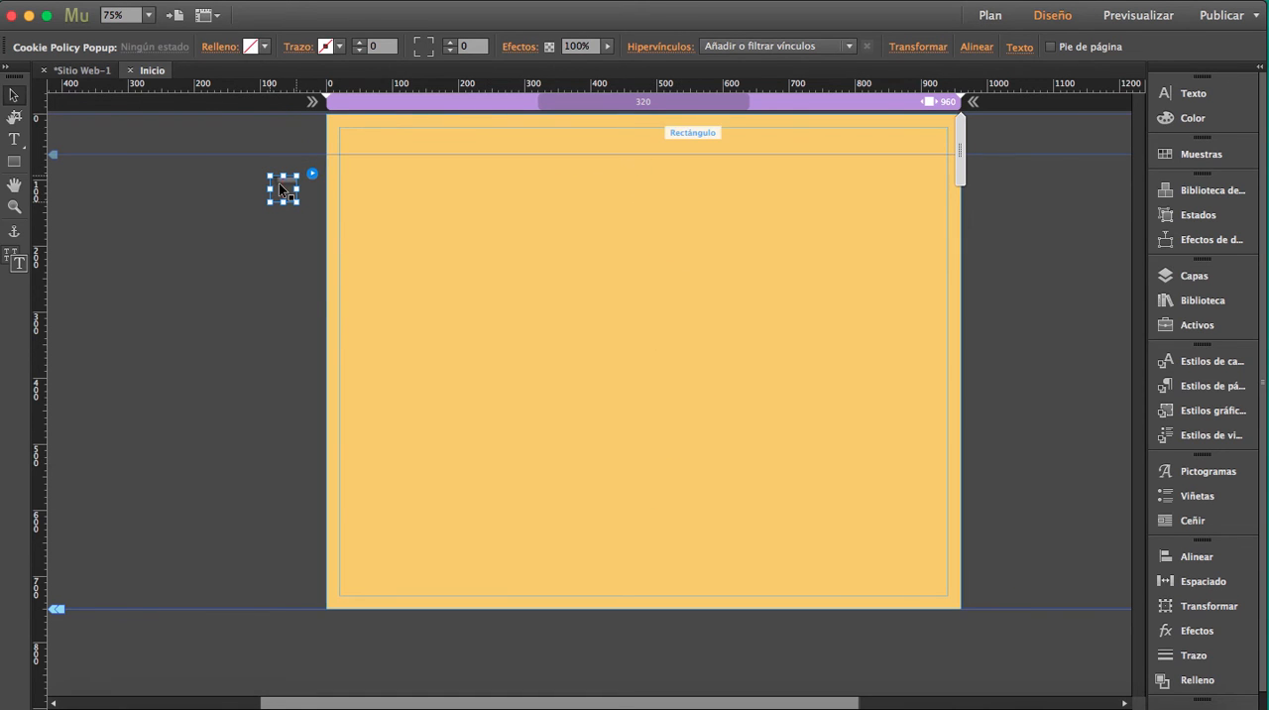
{"action": "mouse_move", "coordinate": [939, 565]}
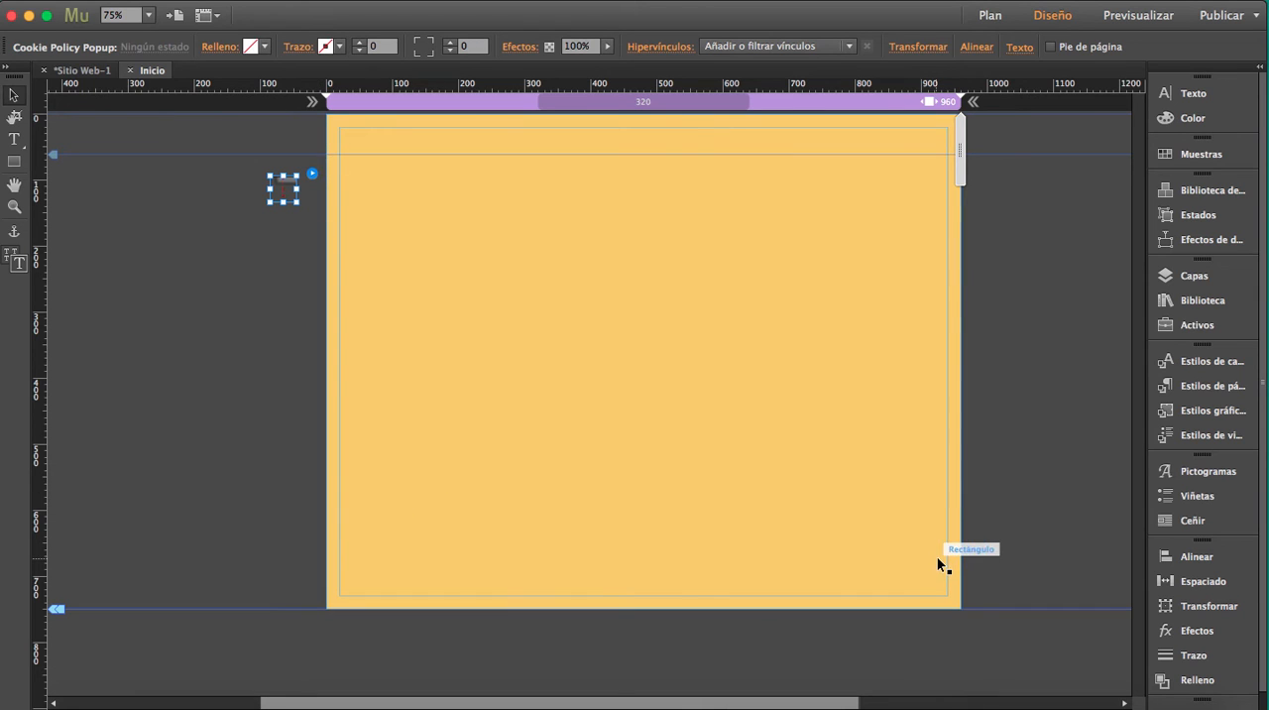
{"action": "mouse_move", "coordinate": [196, 379]}
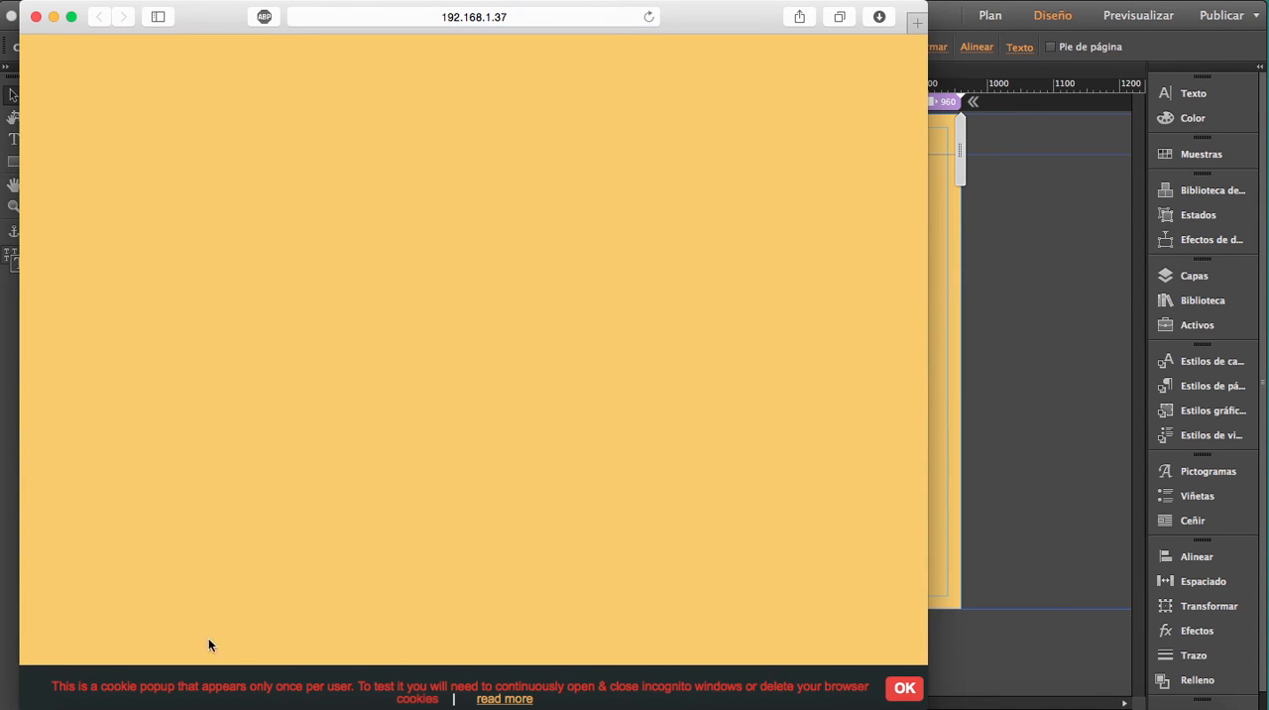
{"action": "mouse_move", "coordinate": [1106, 411]}
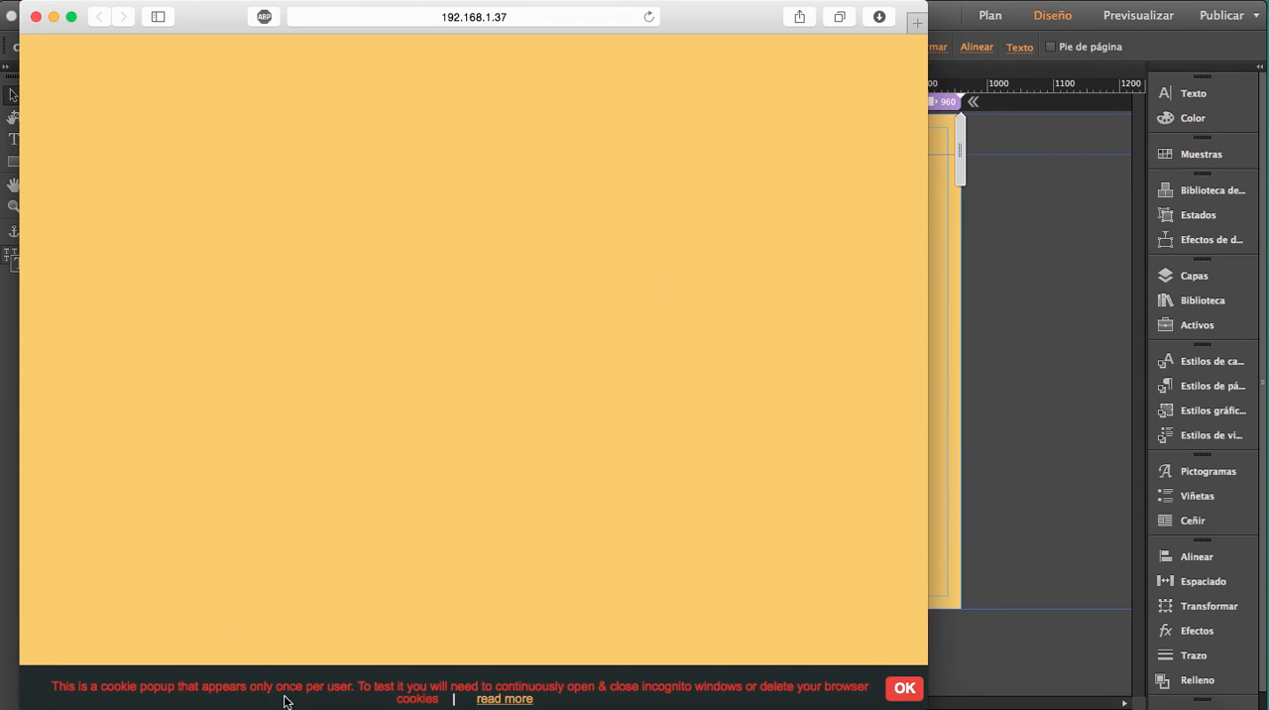
{"action": "mouse_move", "coordinate": [927, 431]}
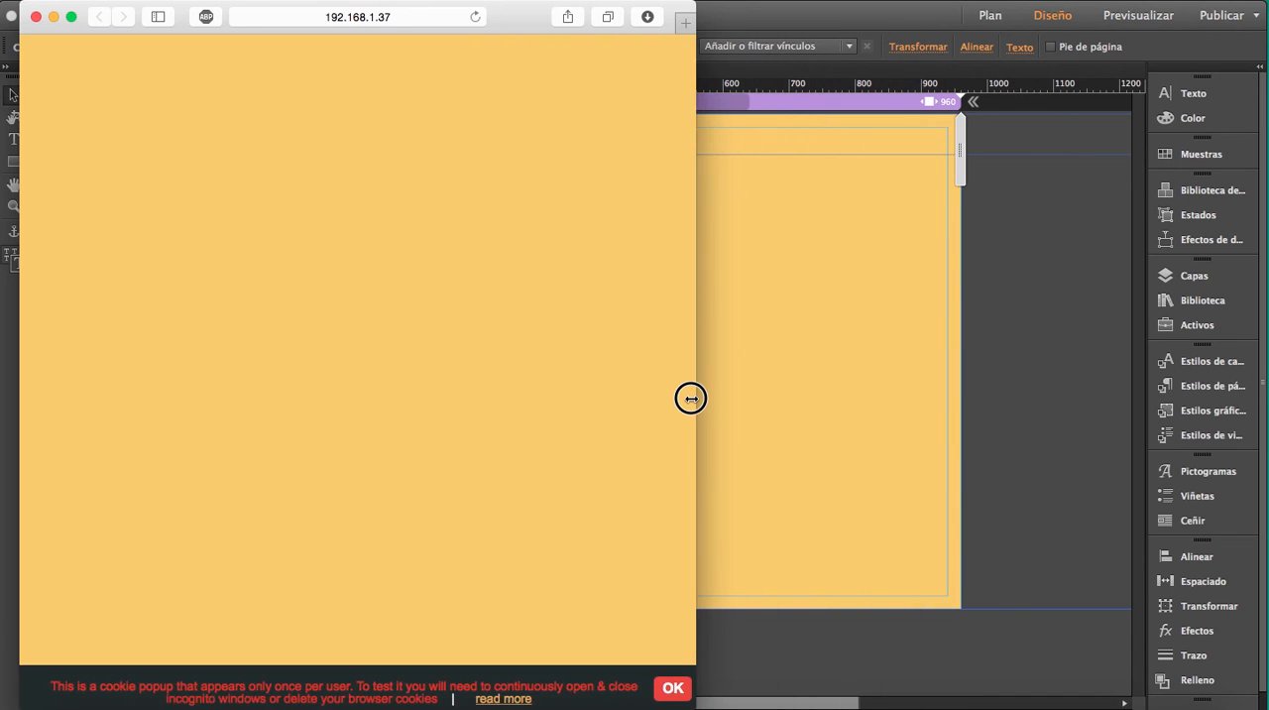
- Narrow the Safari window to confirm the cookie bar reflows, then deselect the widget
{"action": "left_click_drag", "start_coordinate": [691, 397], "coordinate": [548, 364]}
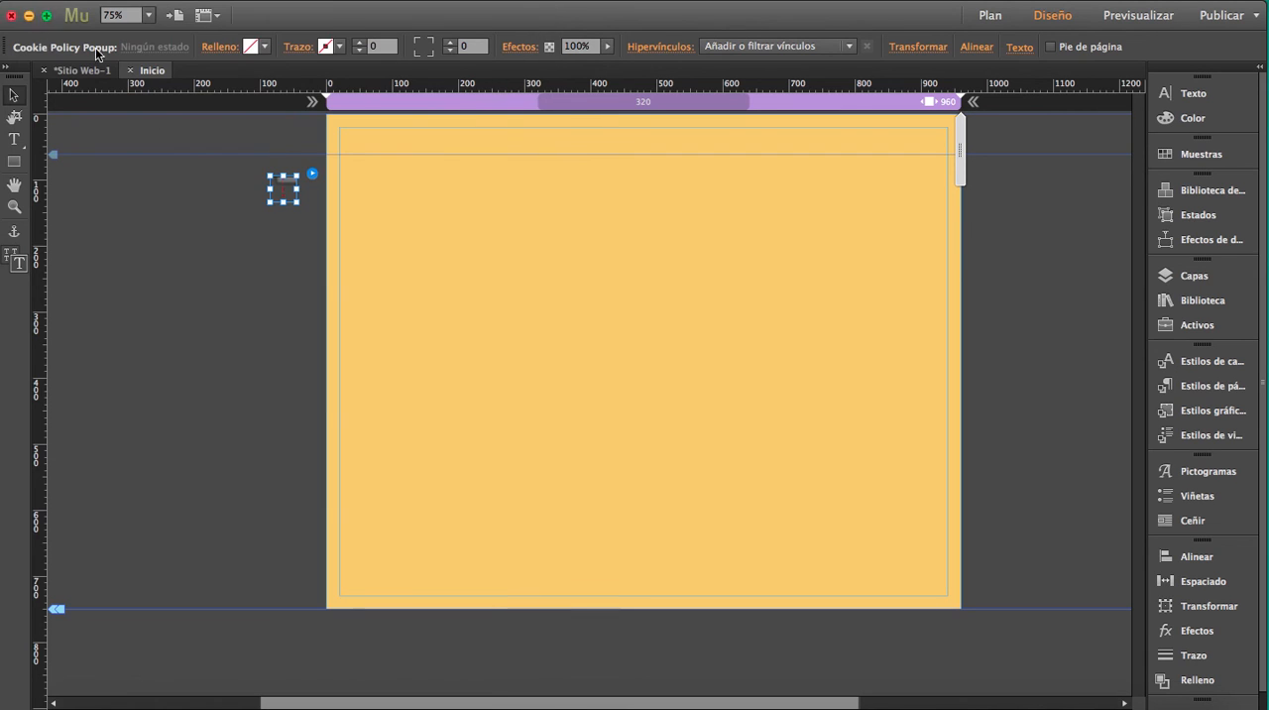
{"action": "left_click", "coordinate": [177, 346]}
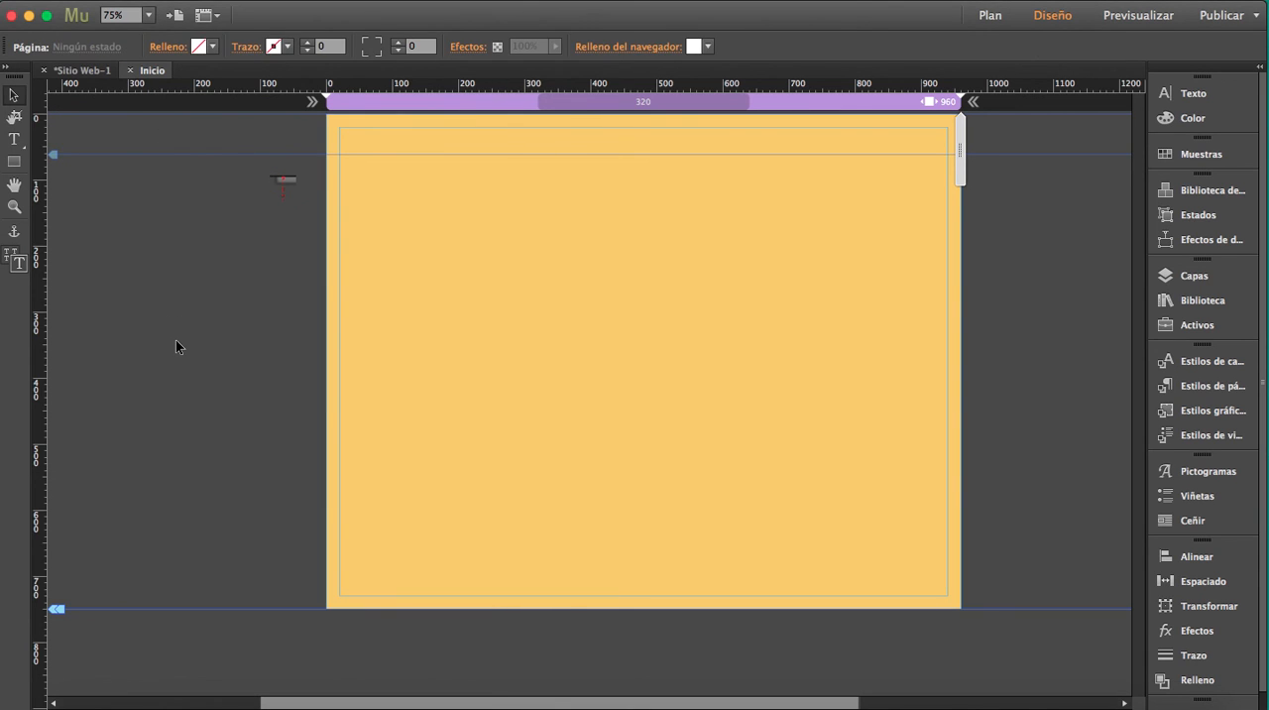